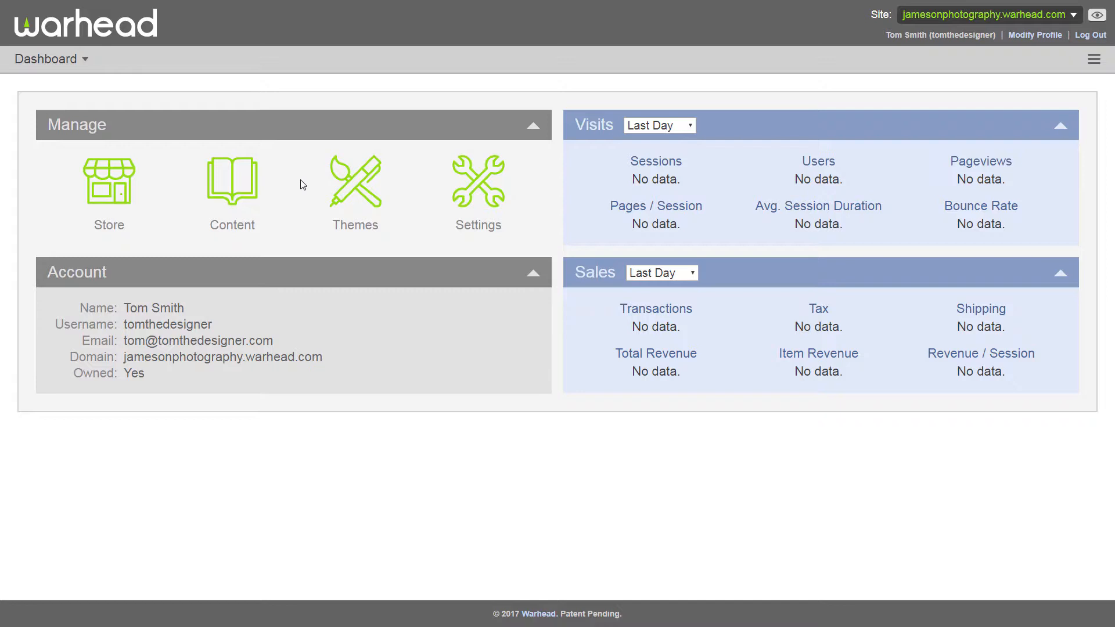
# Show the site's Themes list with Jameson Photography and Default Theme
pyautogui.click(355, 181)
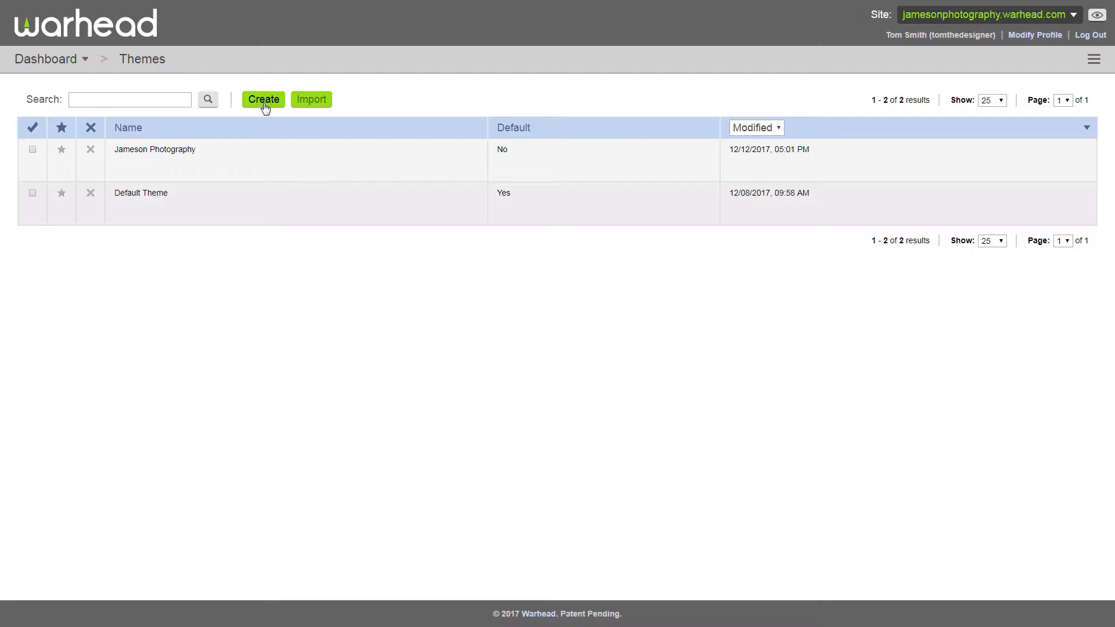
# Create and save a new theme named 'My New Theme'
pyautogui.click(262, 99)
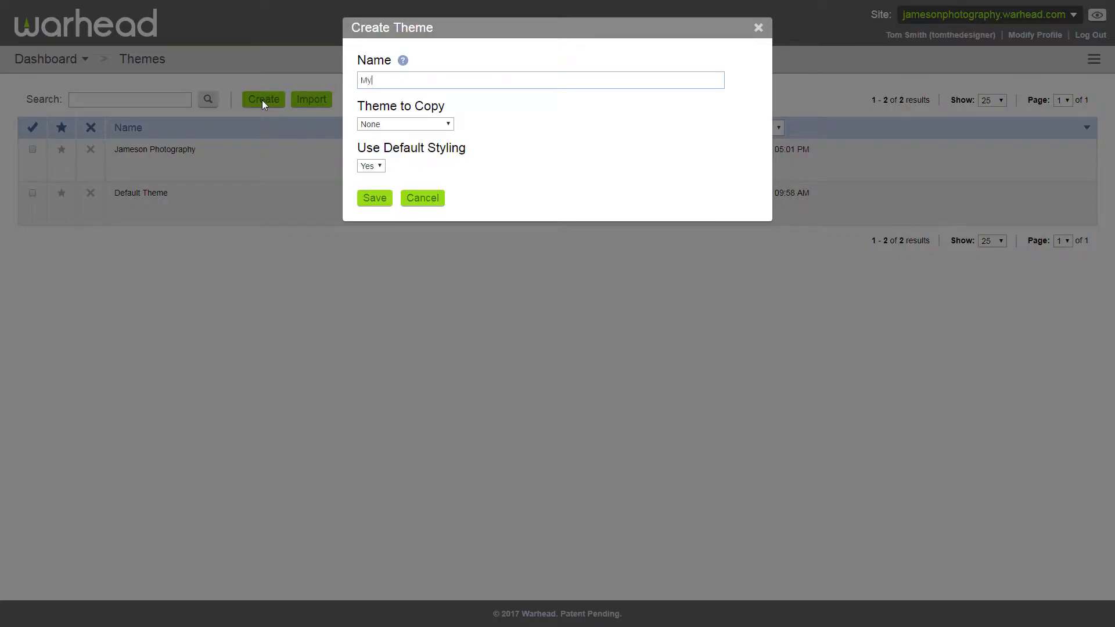
pyautogui.write('New Theme')
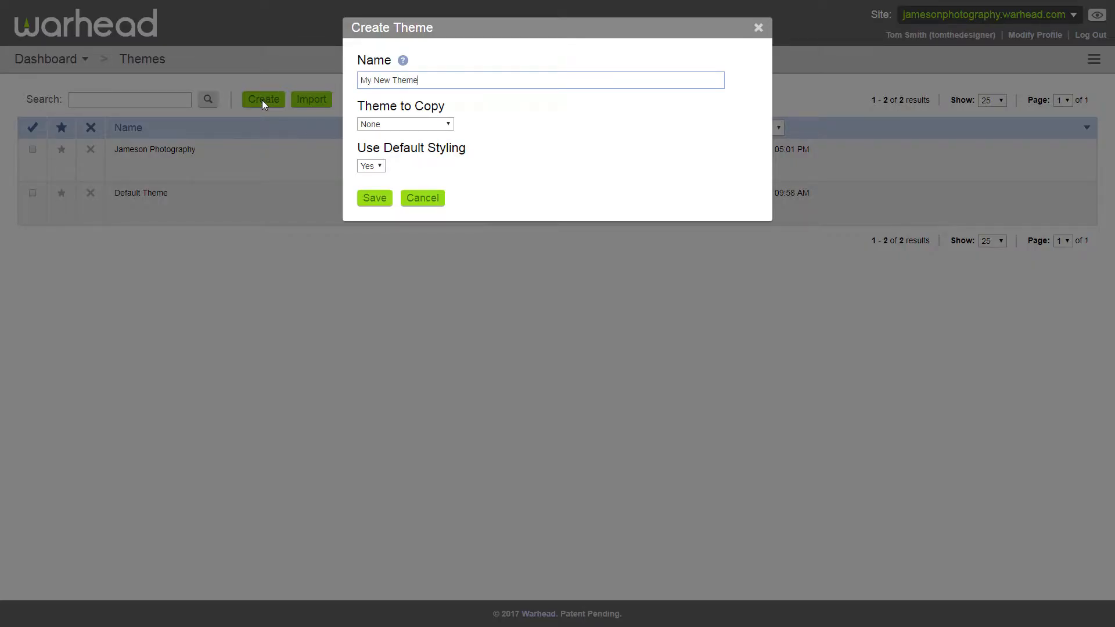
pyautogui.click(374, 198)
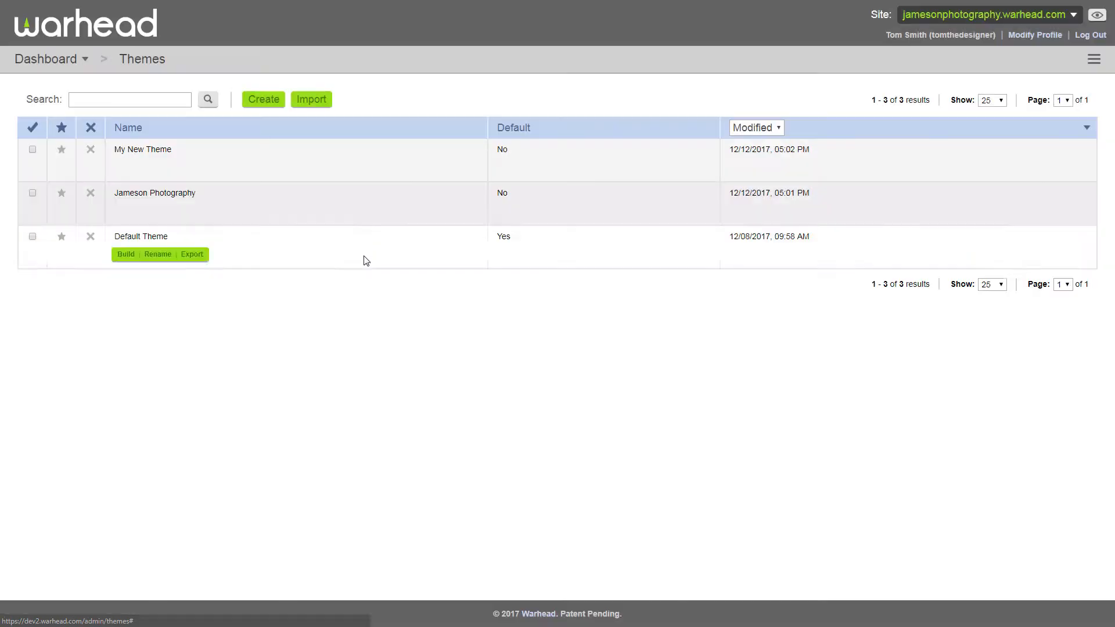
pyautogui.moveTo(361, 286)
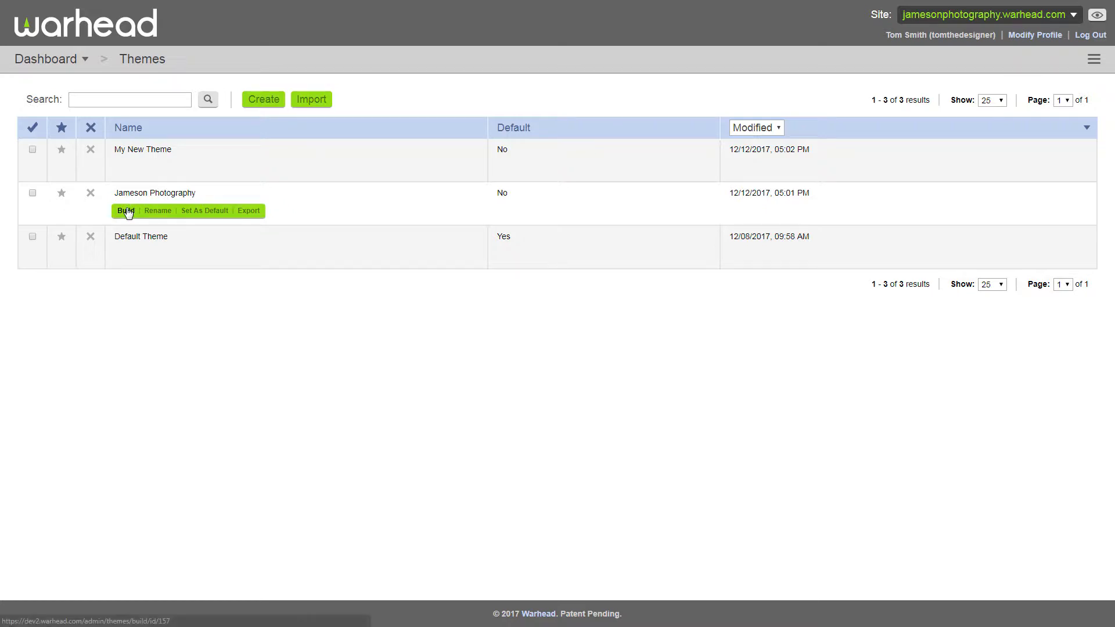
# Build the Jameson Photography theme, showing its Index page layout and style panels
pyautogui.click(125, 210)
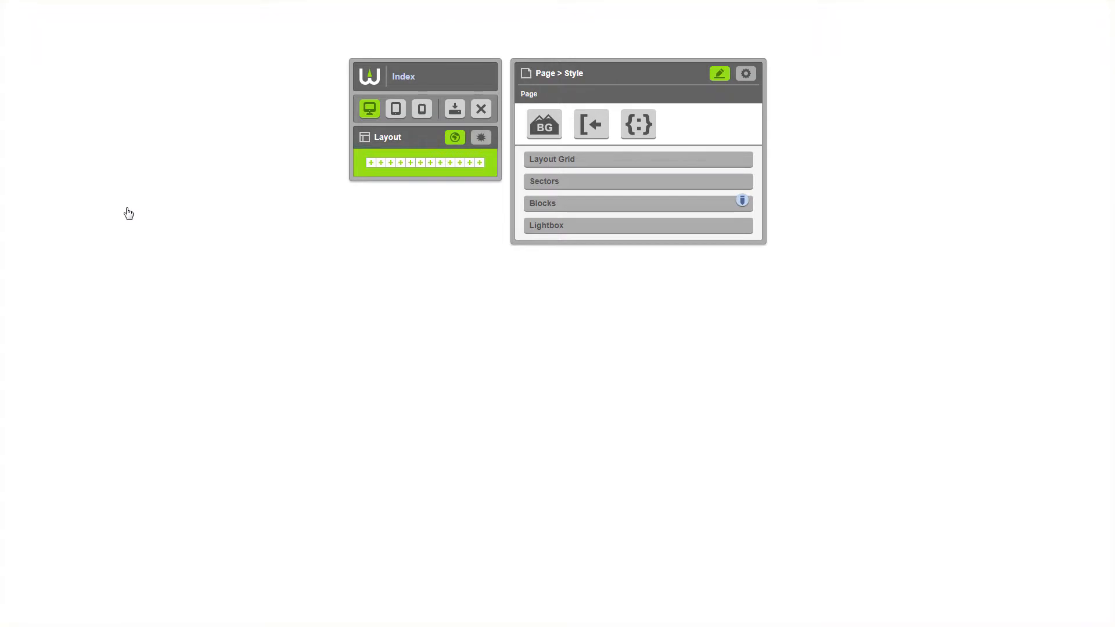
pyautogui.moveTo(321, 180)
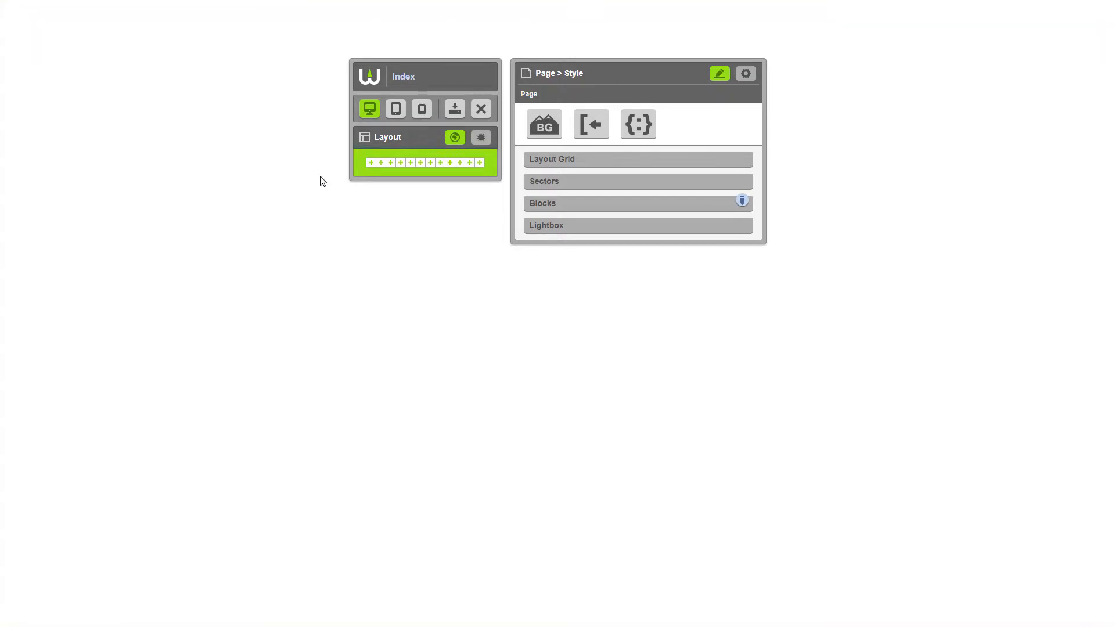
pyautogui.moveTo(364, 173)
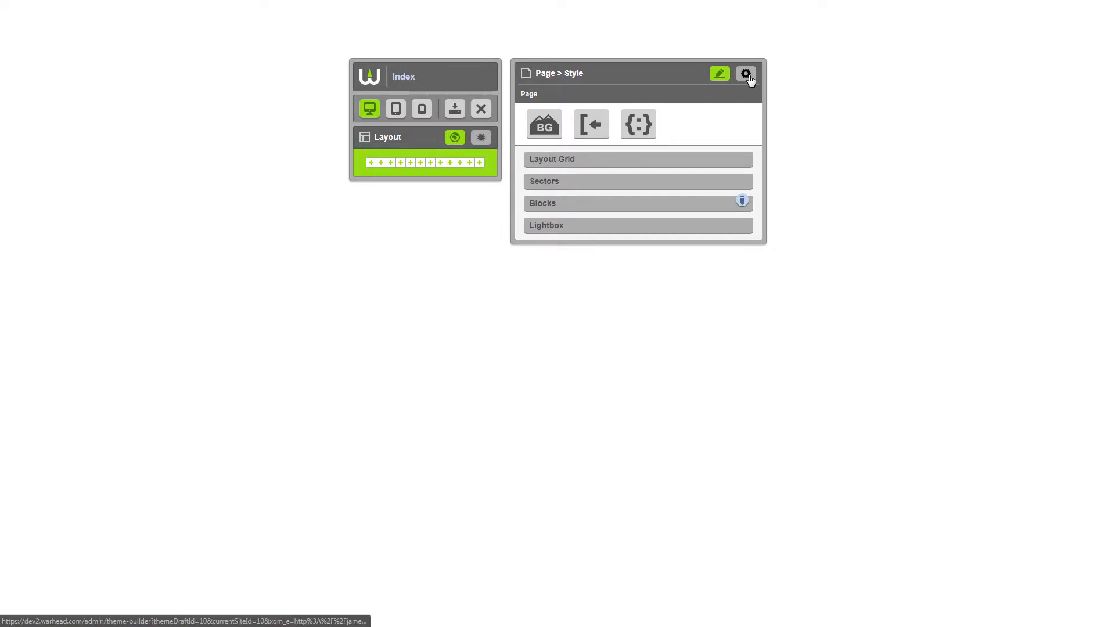
# Make the Index page layout grid custom and fluid with 10 columns of 120 px width
pyautogui.click(746, 73)
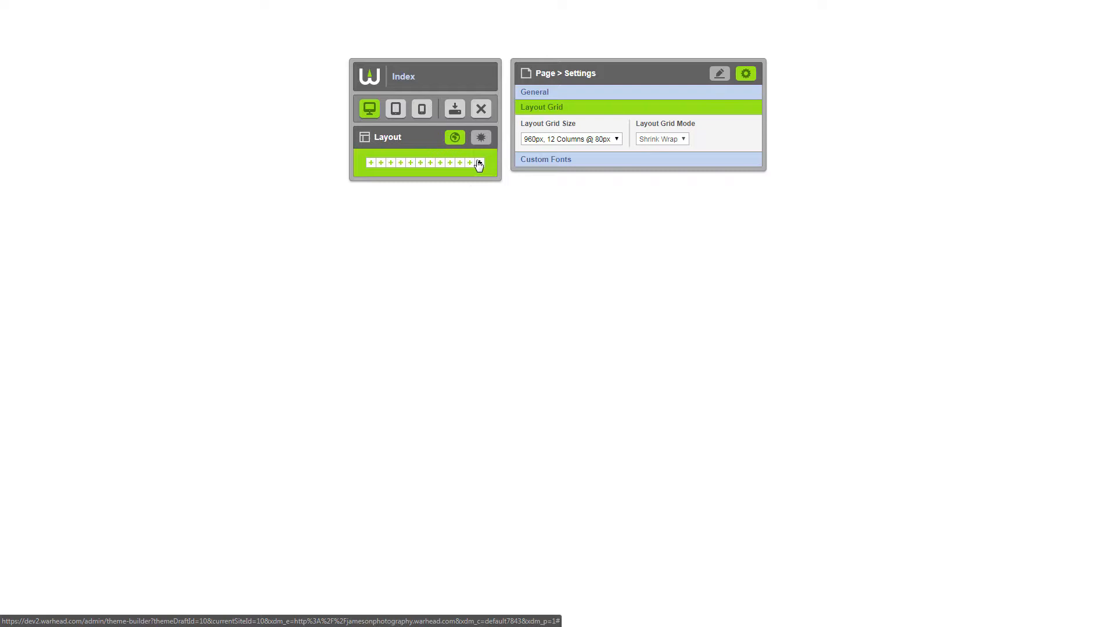
pyautogui.moveTo(477, 164)
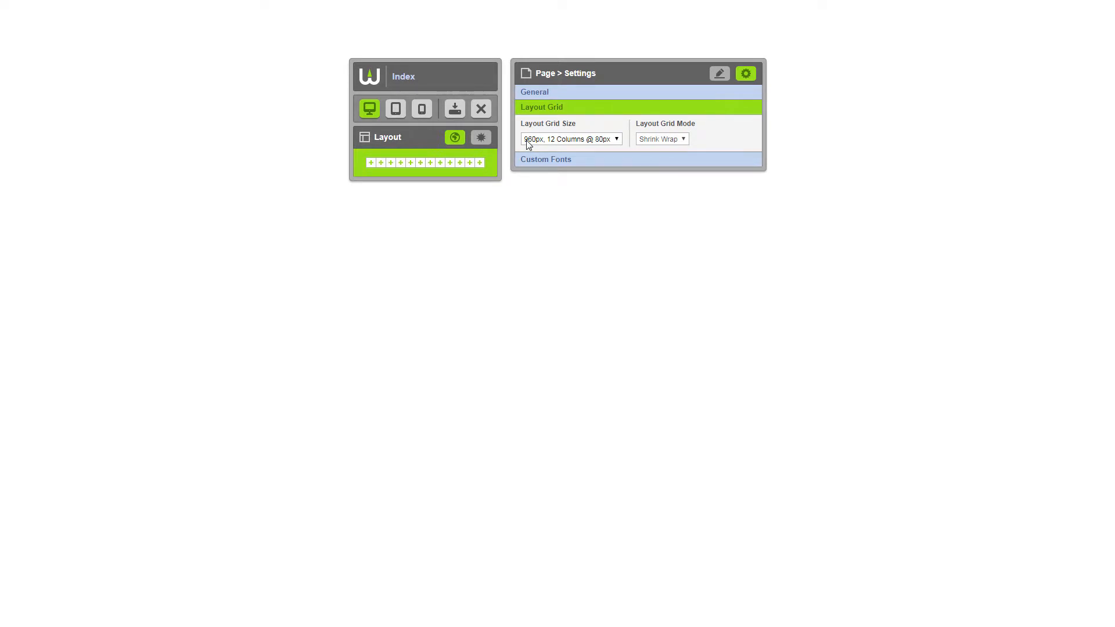
pyautogui.click(570, 139)
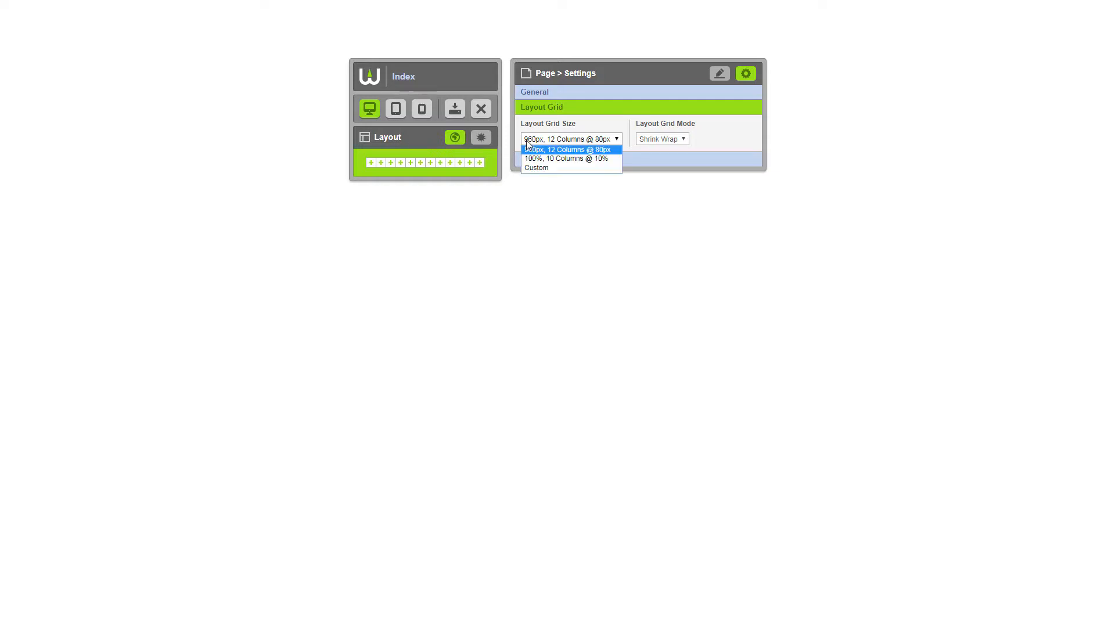
pyautogui.click(536, 167)
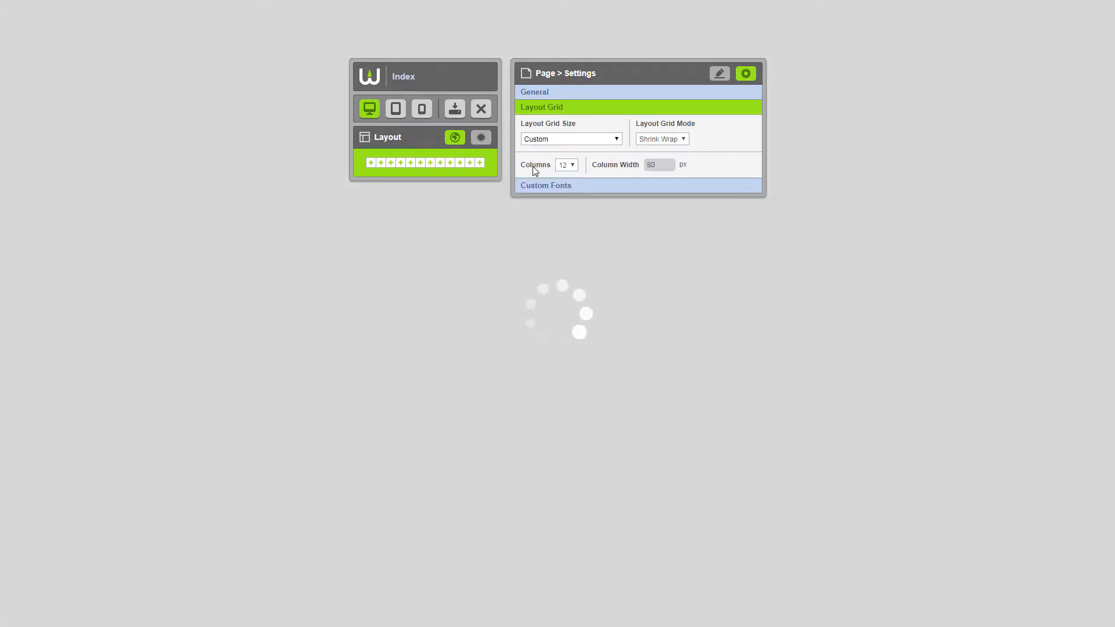
pyautogui.click(662, 139)
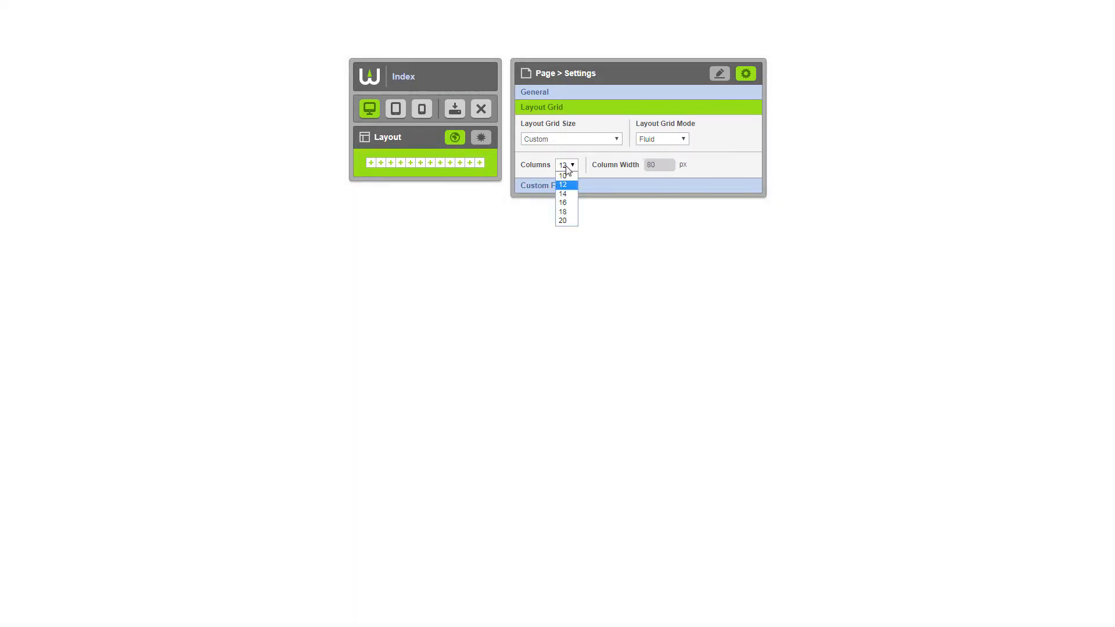
pyautogui.click(563, 177)
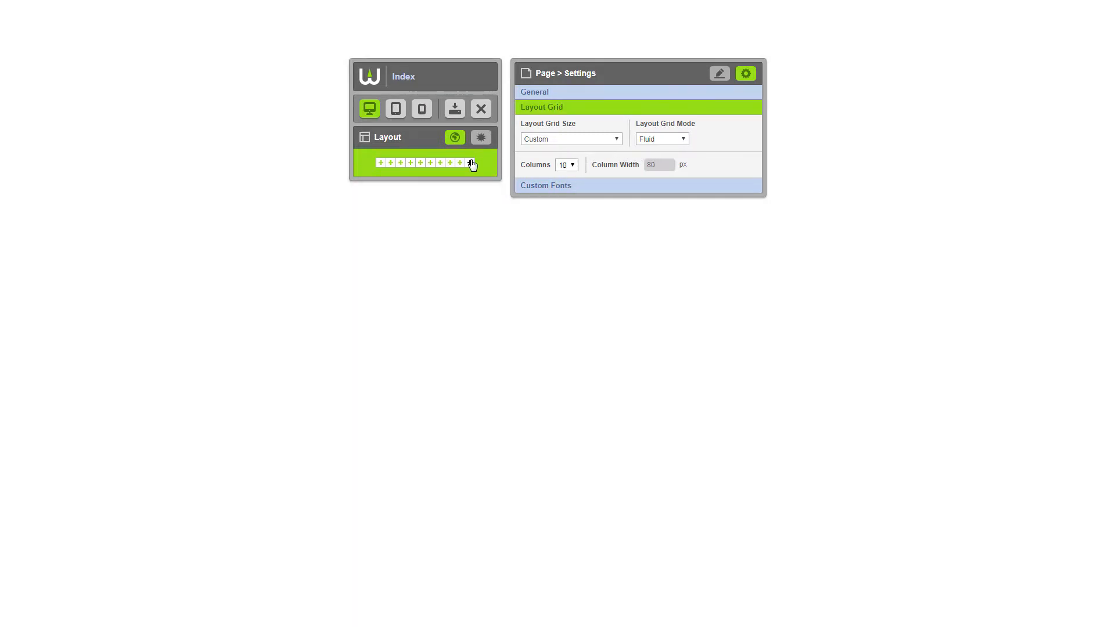
pyautogui.moveTo(422, 167)
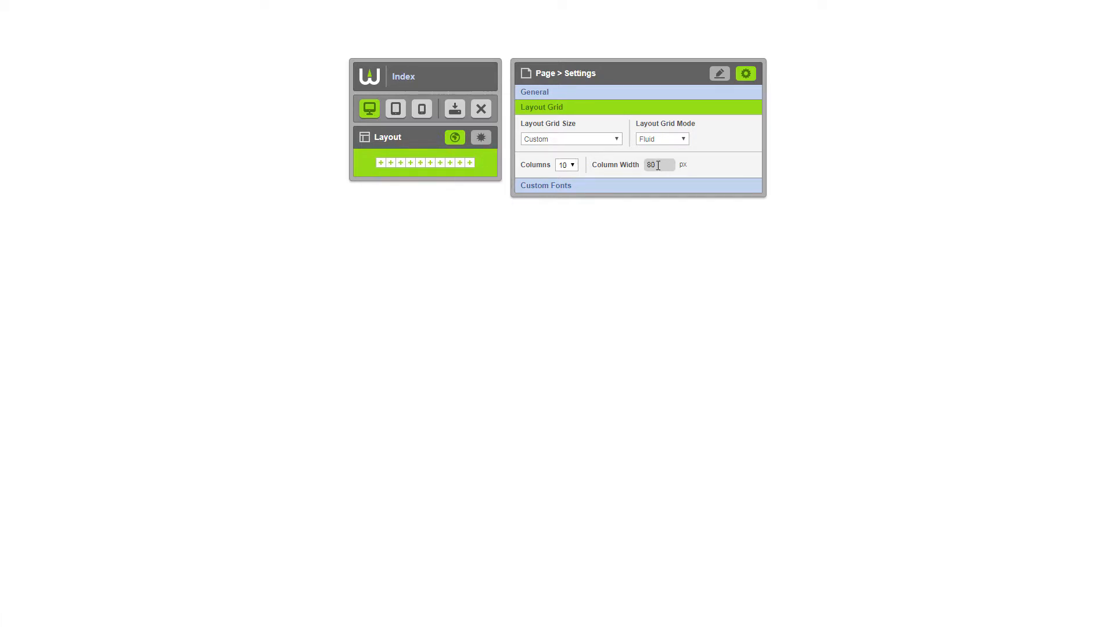
pyautogui.write('120')
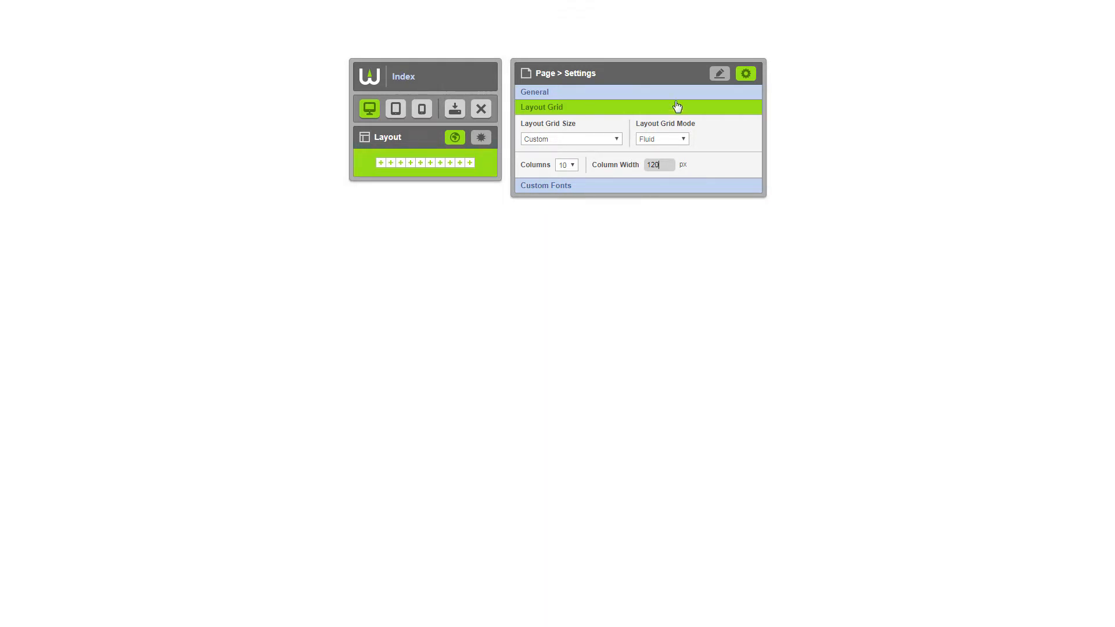
# Return to Style mode and browse the Blocks categories like Headings, Links and Buttons
pyautogui.click(719, 73)
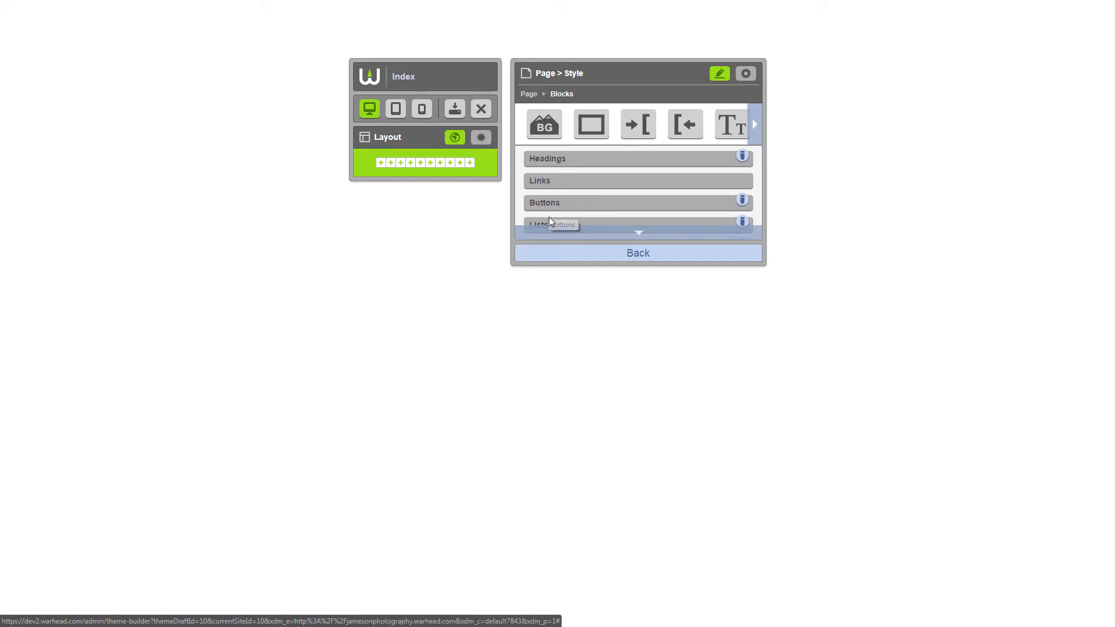
pyautogui.scroll(-3)
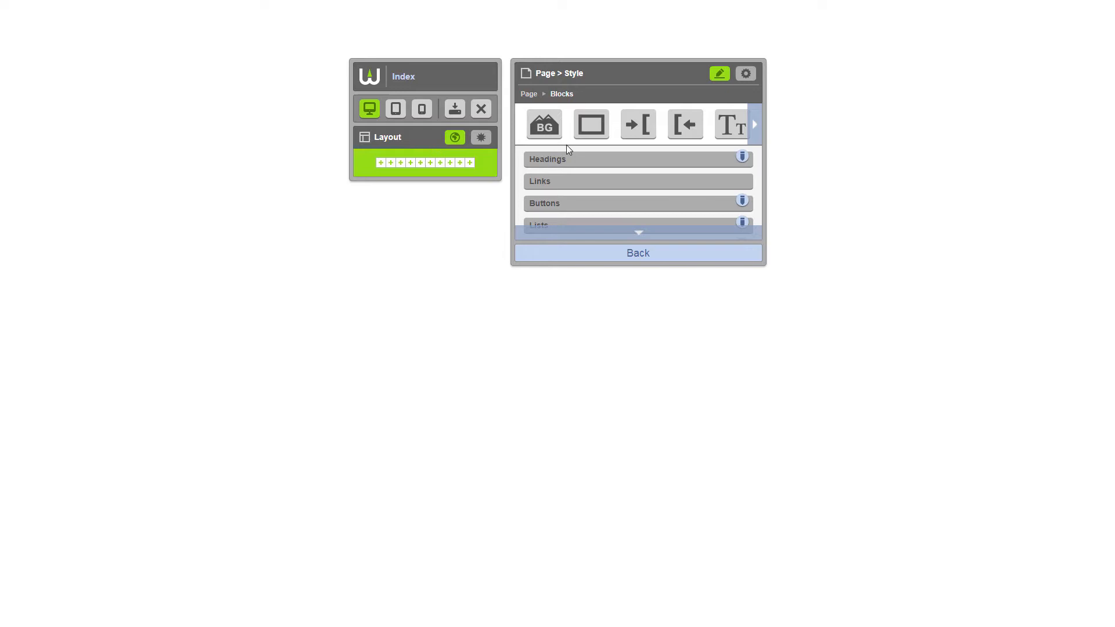
# Style block text as Arial, 14 px size, 20 px line height, dark colour
pyautogui.click(732, 123)
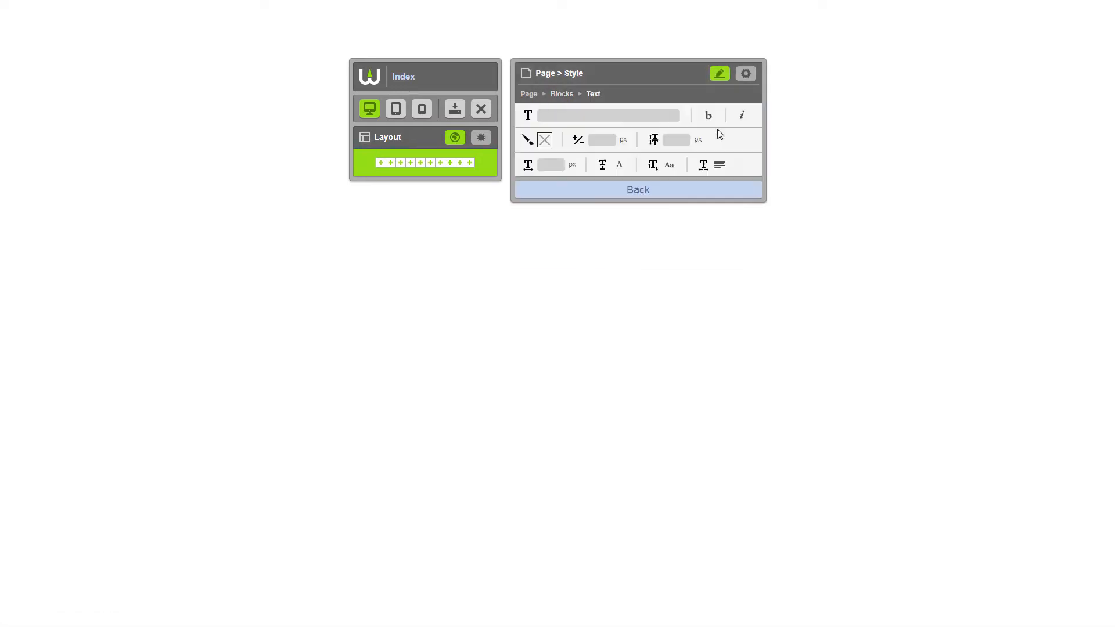
pyautogui.click(609, 115)
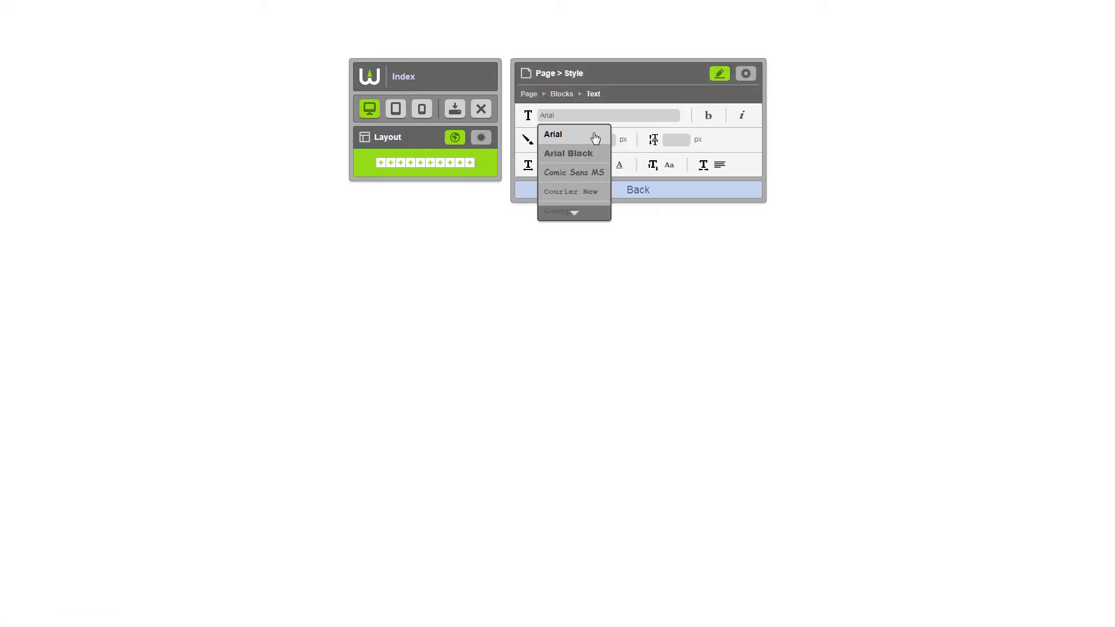
pyautogui.click(553, 135)
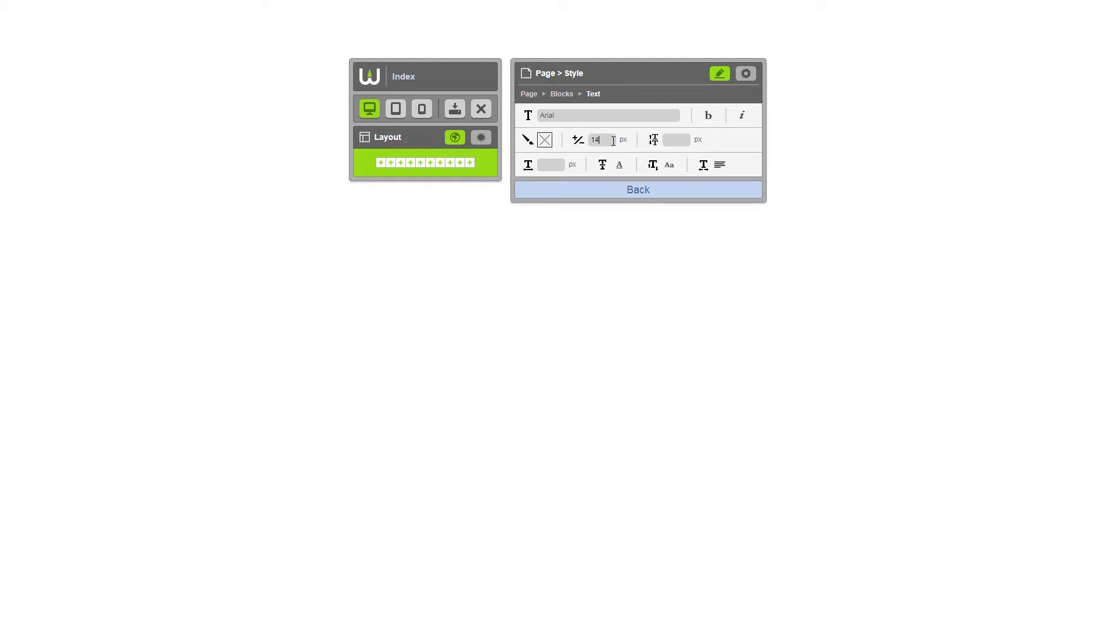
pyautogui.click(676, 140)
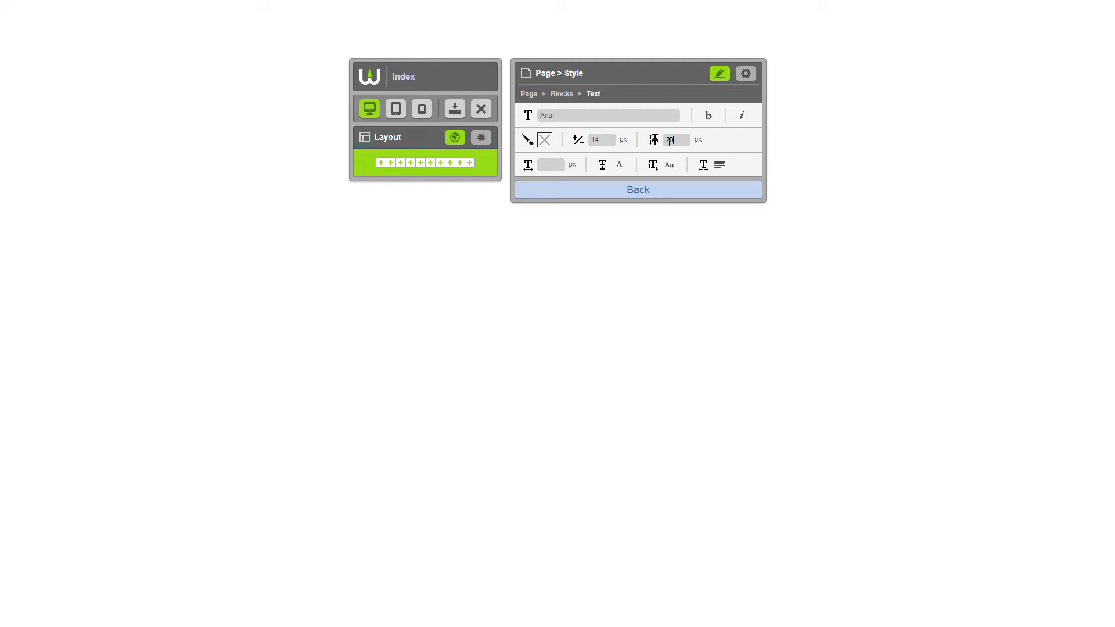
pyautogui.click(527, 165)
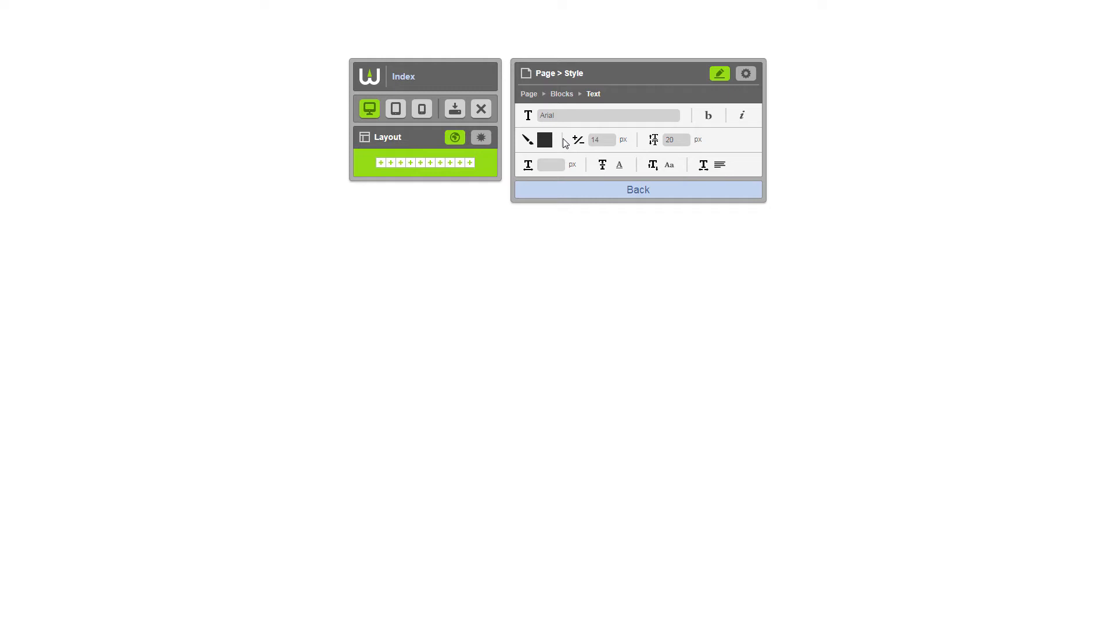
pyautogui.moveTo(579, 193)
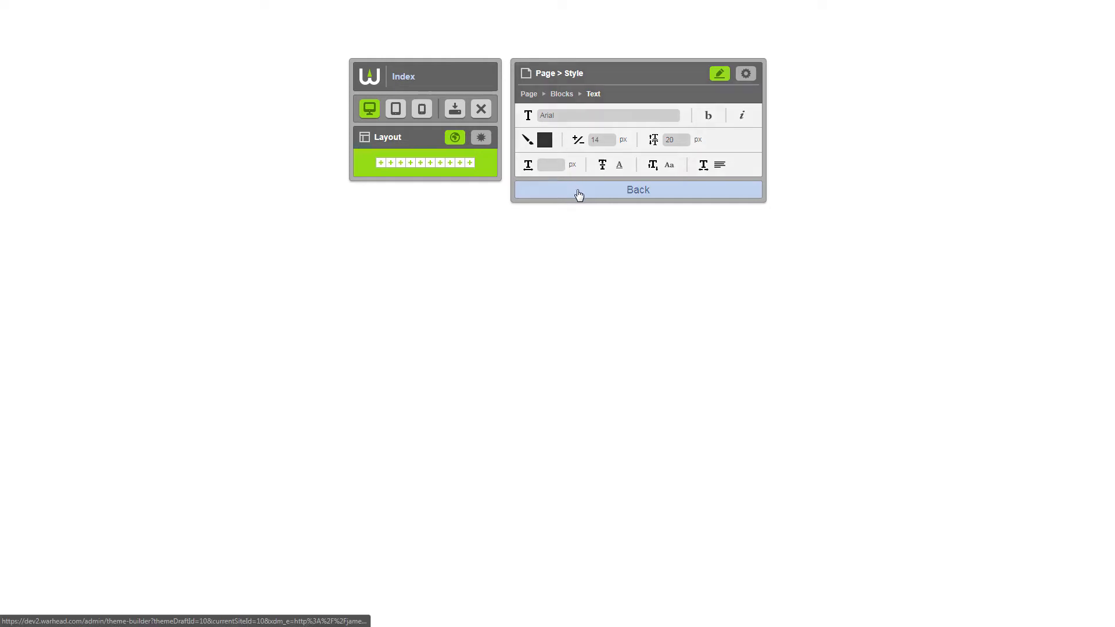
# Give hovered links a light blue text colour, then return to the Blocks list
pyautogui.click(636, 191)
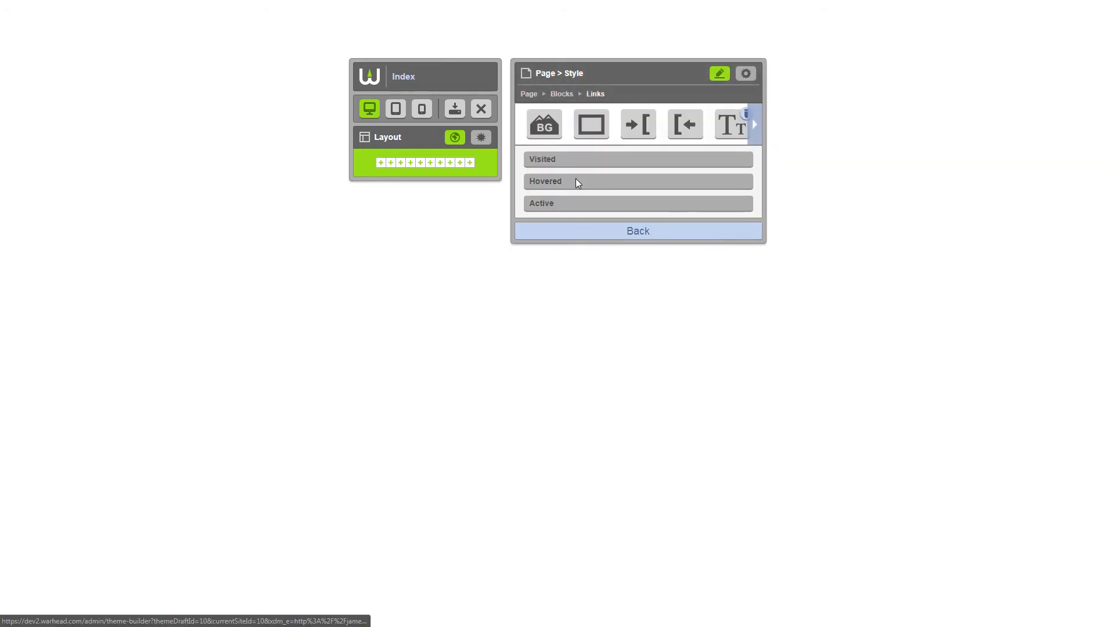
pyautogui.click(638, 181)
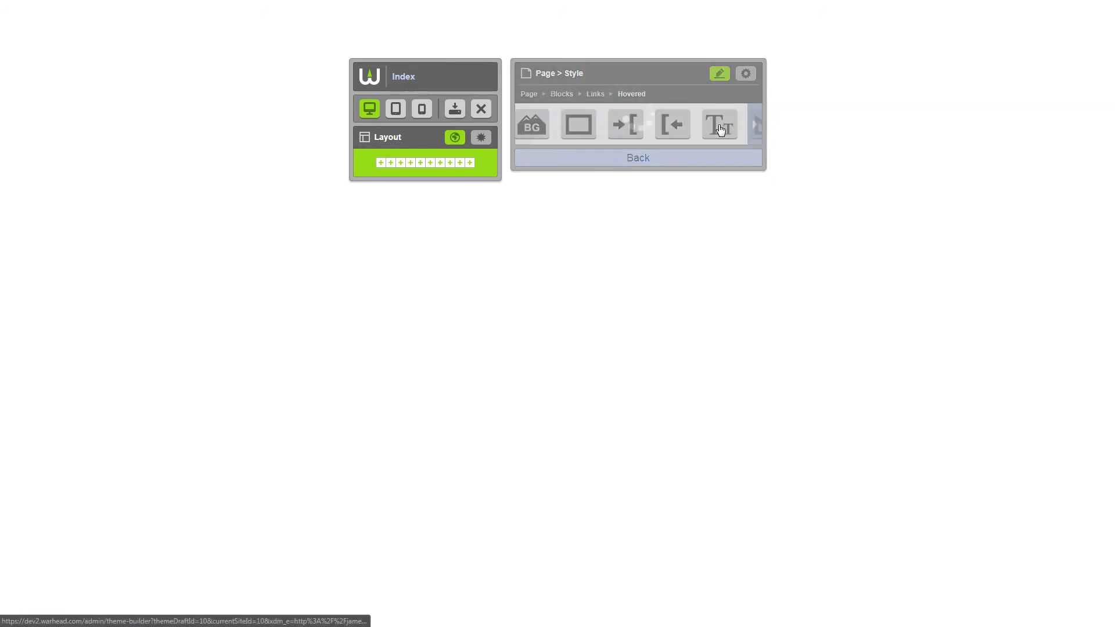
pyautogui.click(719, 124)
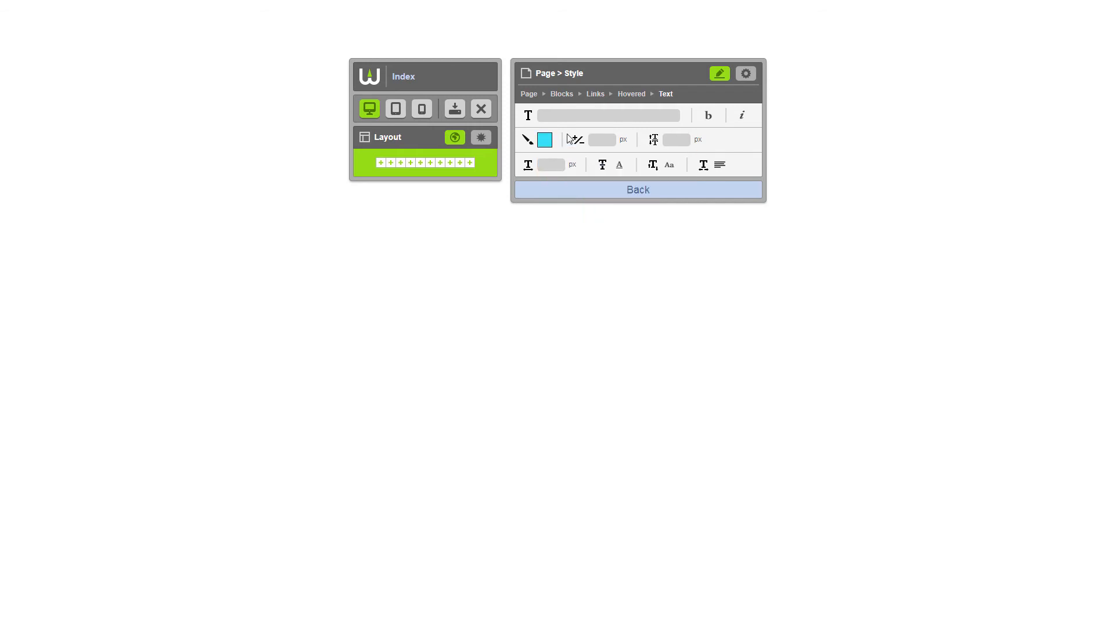
pyautogui.click(561, 93)
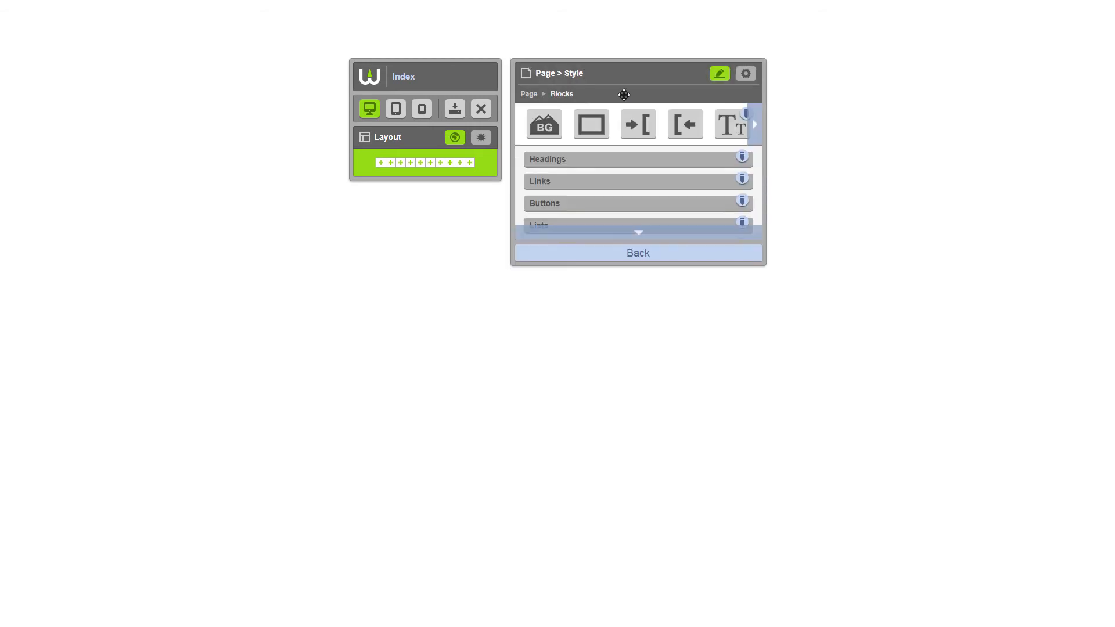
pyautogui.moveTo(639, 183)
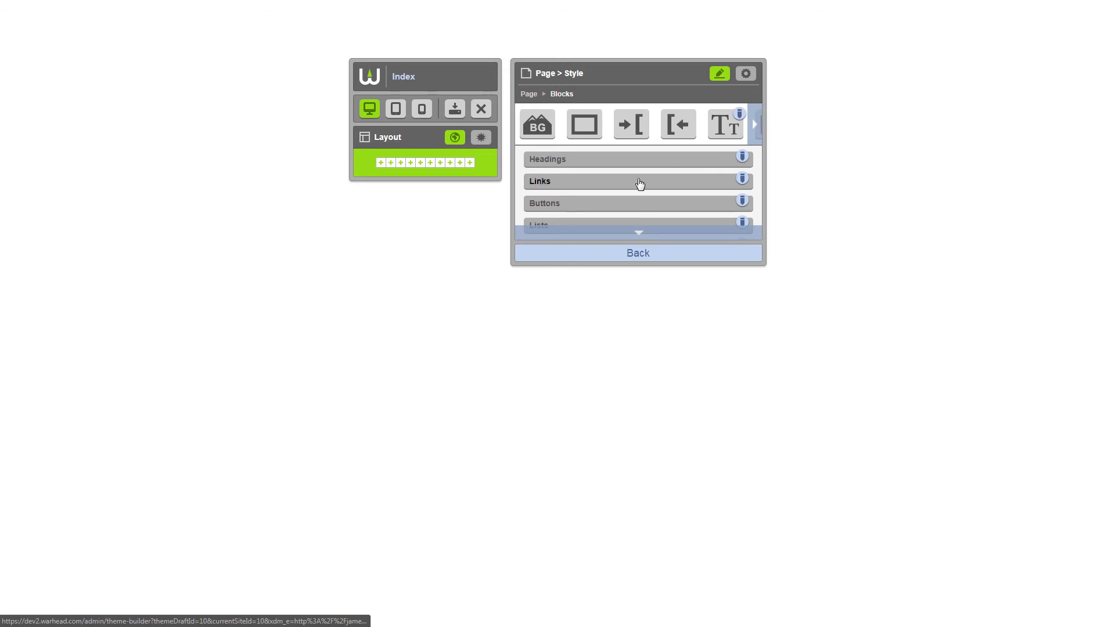
pyautogui.moveTo(608, 142)
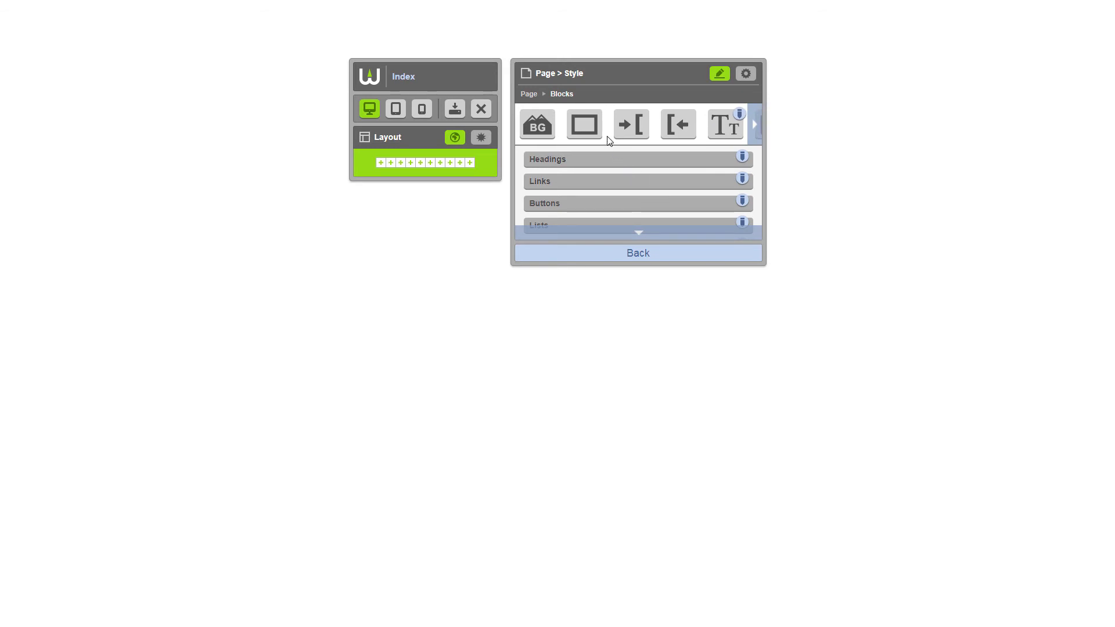